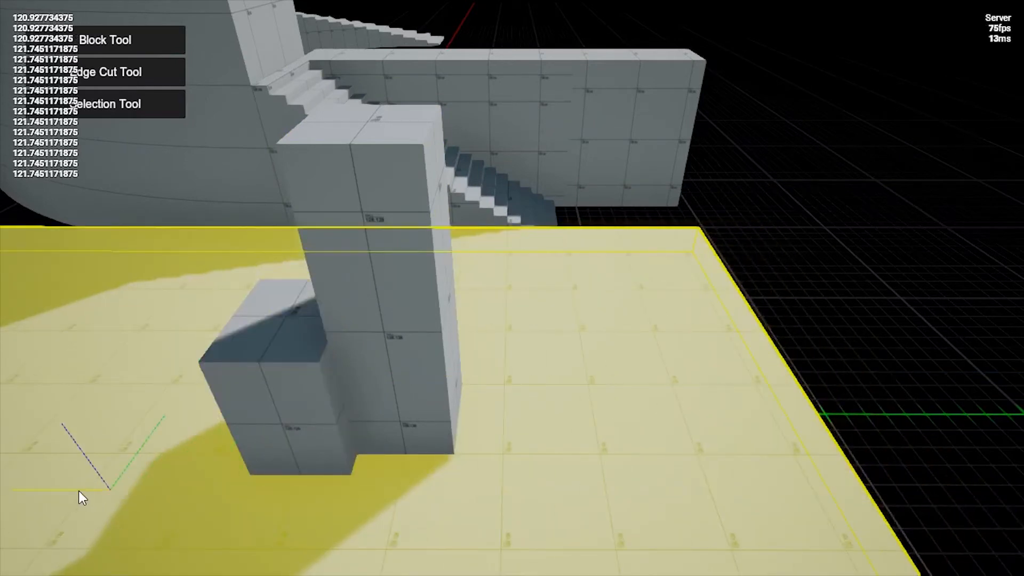
Step: Switch back to the Block Tool, deselecting the tiled floor slab
click(104, 40)
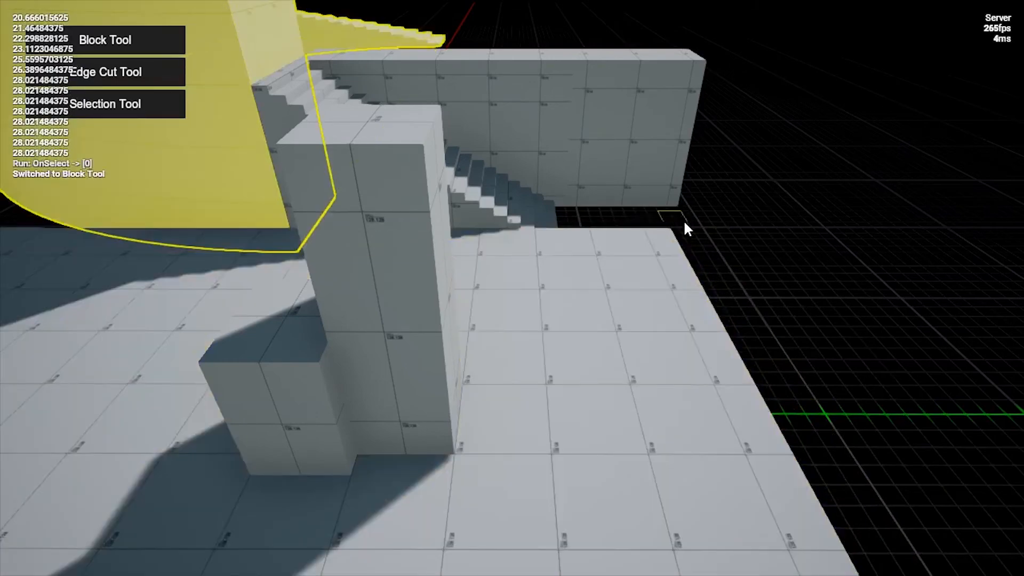
mouse_move(878, 463)
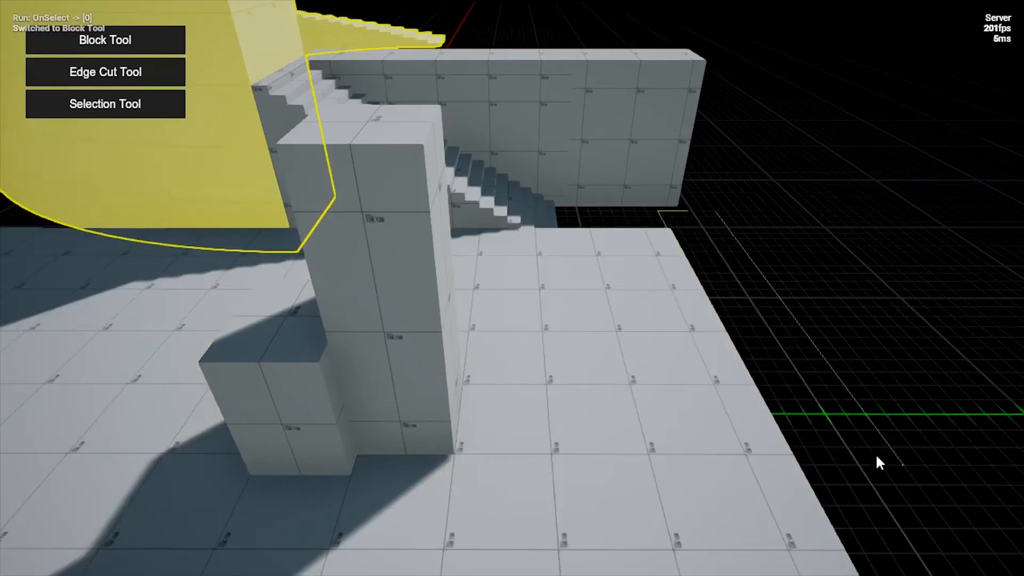